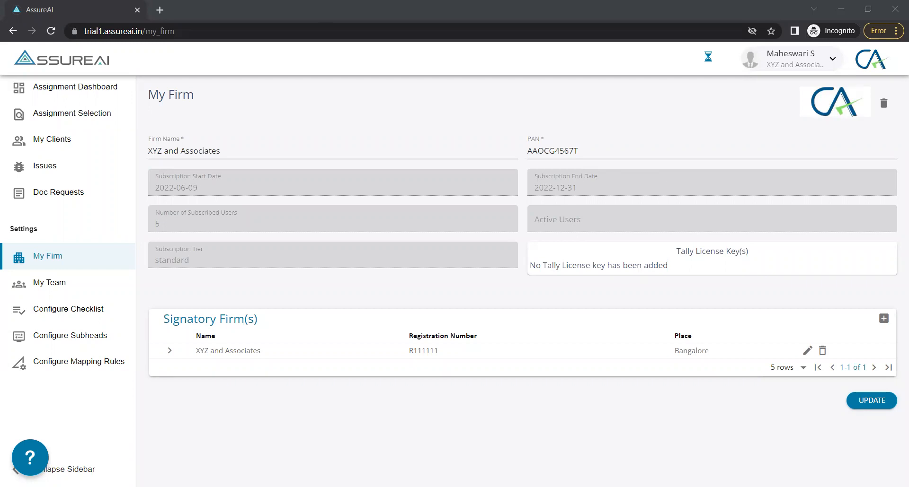
mouse_move(319, 222)
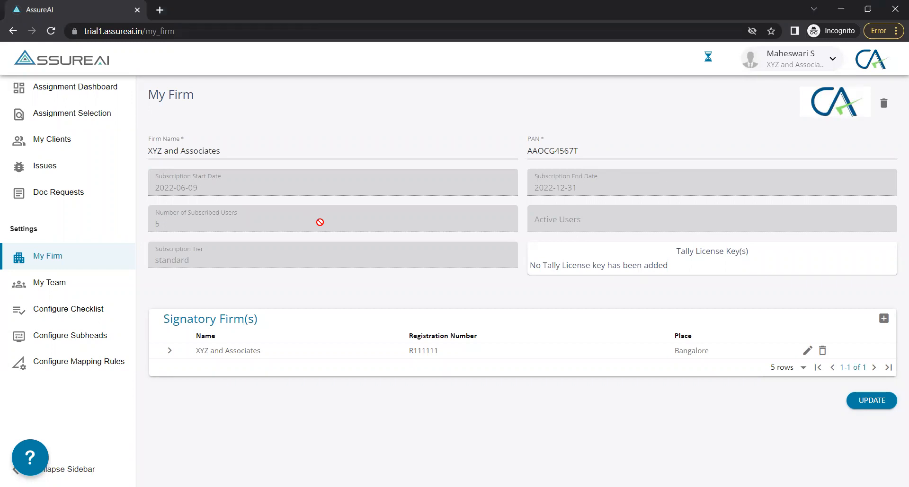
mouse_move(49, 282)
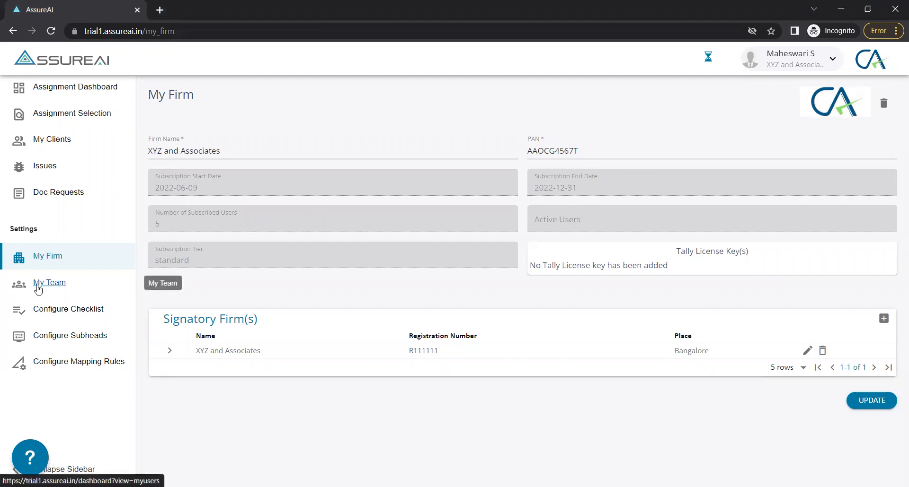
mouse_move(32, 283)
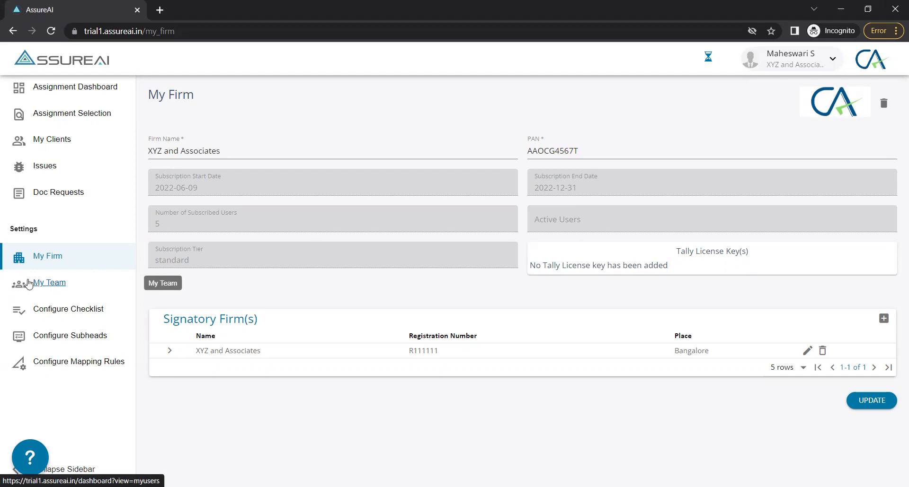
mouse_move(28, 292)
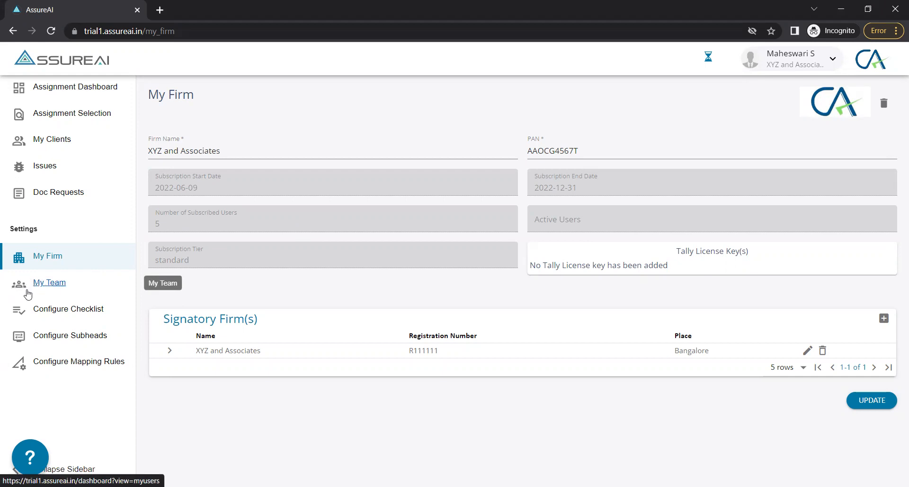
mouse_move(45, 289)
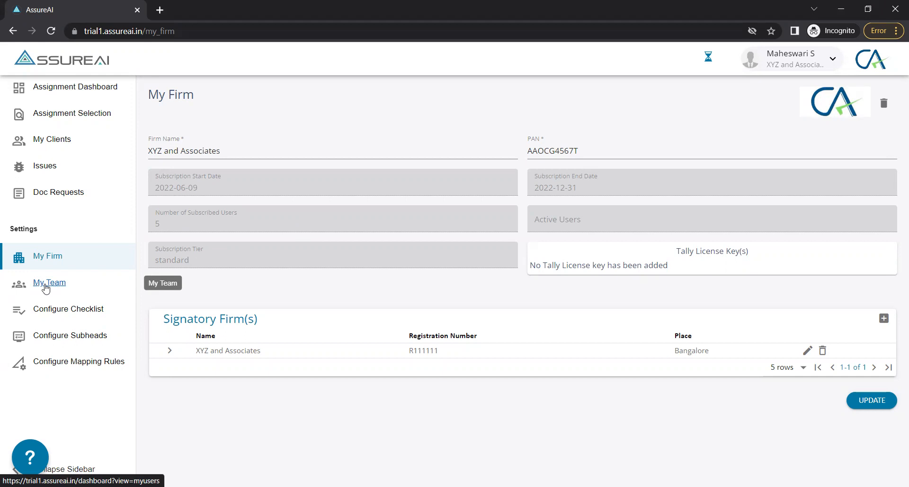
Show the My Team list with its single active Administrator member
click(49, 283)
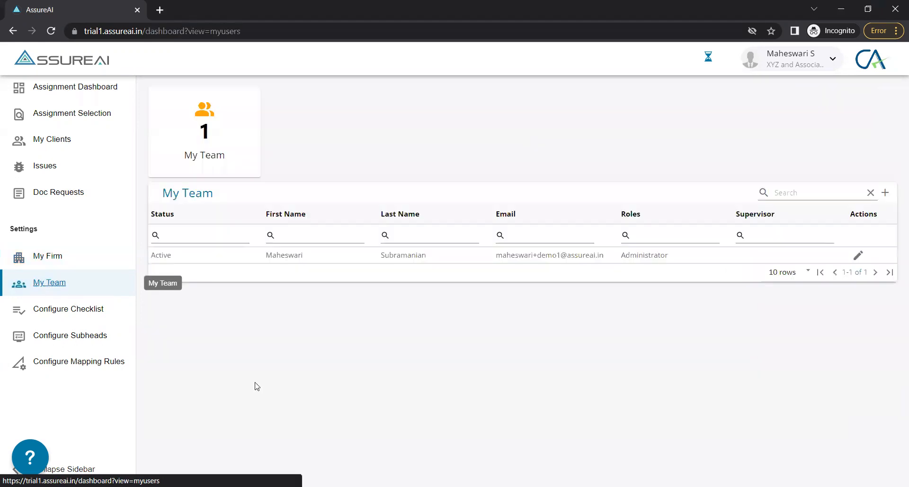
mouse_move(201, 186)
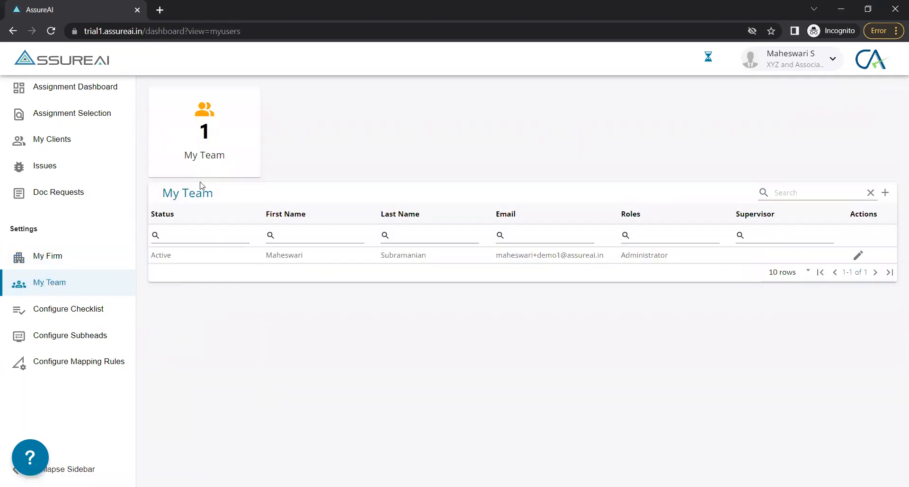
mouse_move(563, 306)
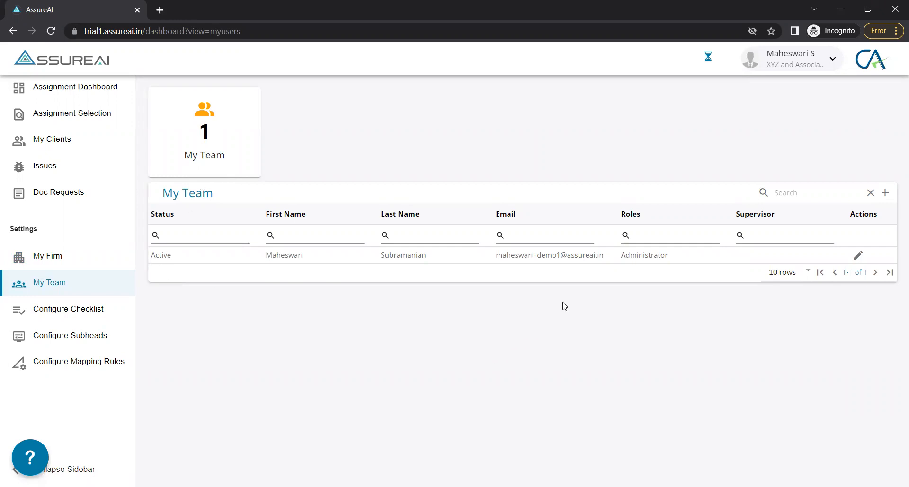
mouse_move(661, 262)
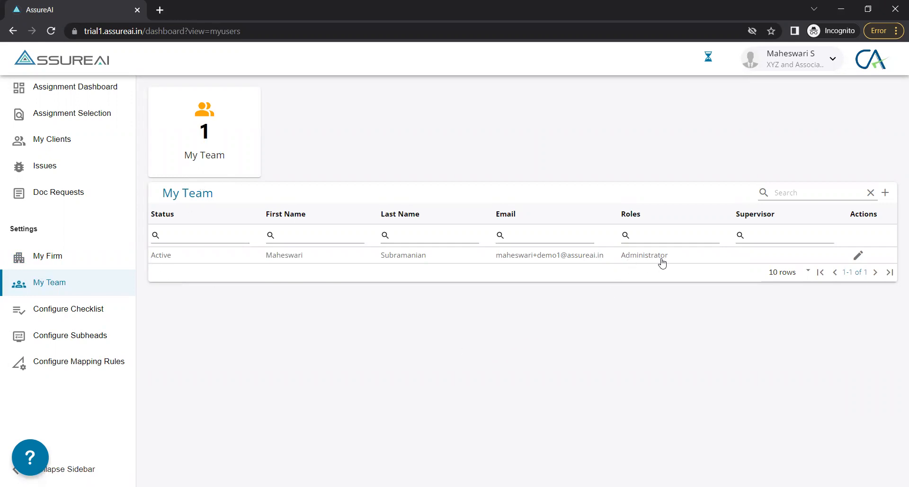
mouse_move(257, 184)
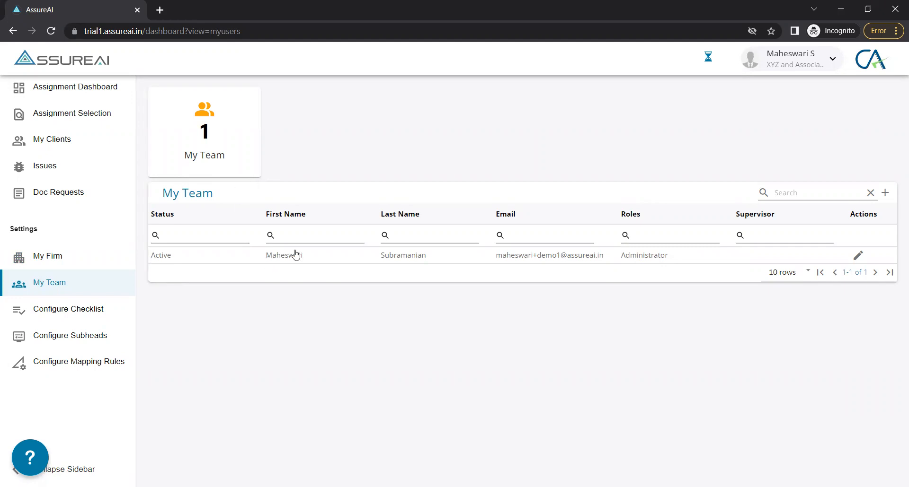
mouse_move(625, 266)
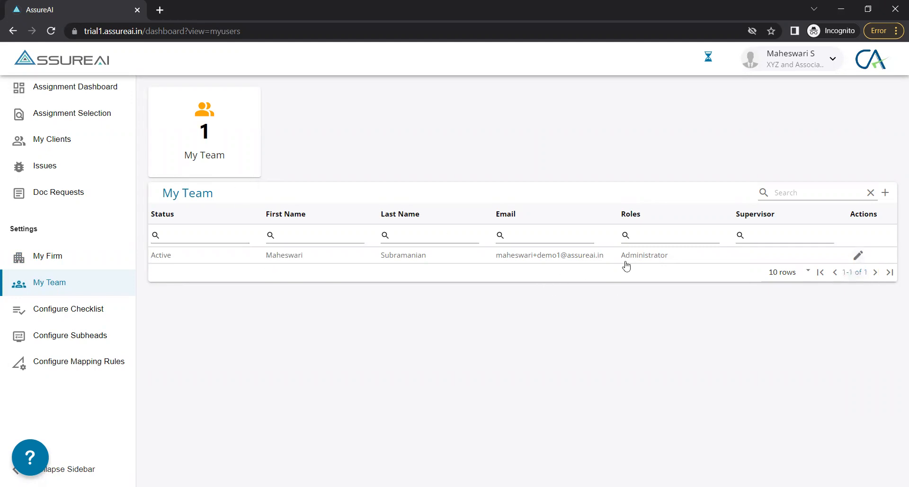
mouse_move(390, 290)
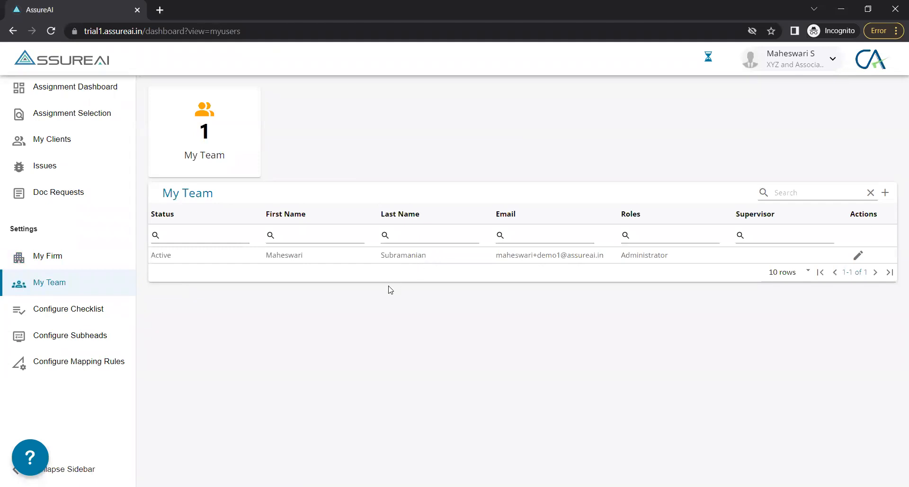
click(399, 214)
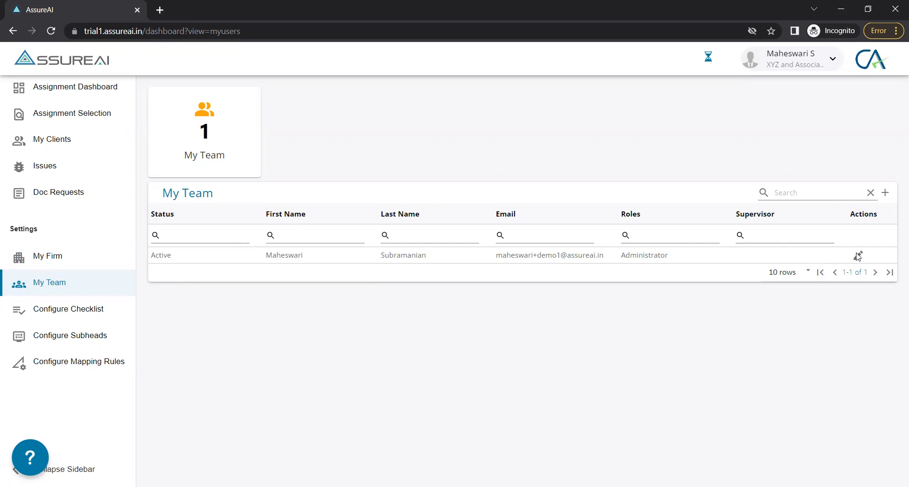
Edit the administrator member to add the Auditor role and update it successfully
click(858, 255)
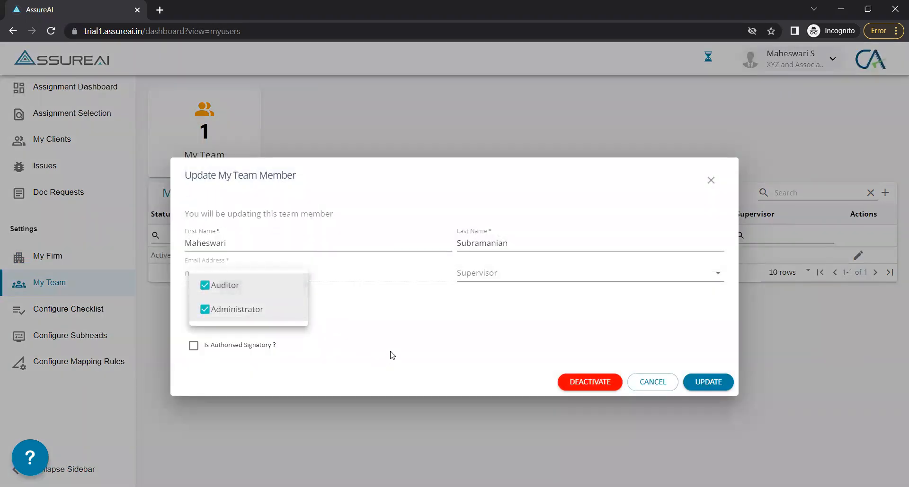
click(392, 355)
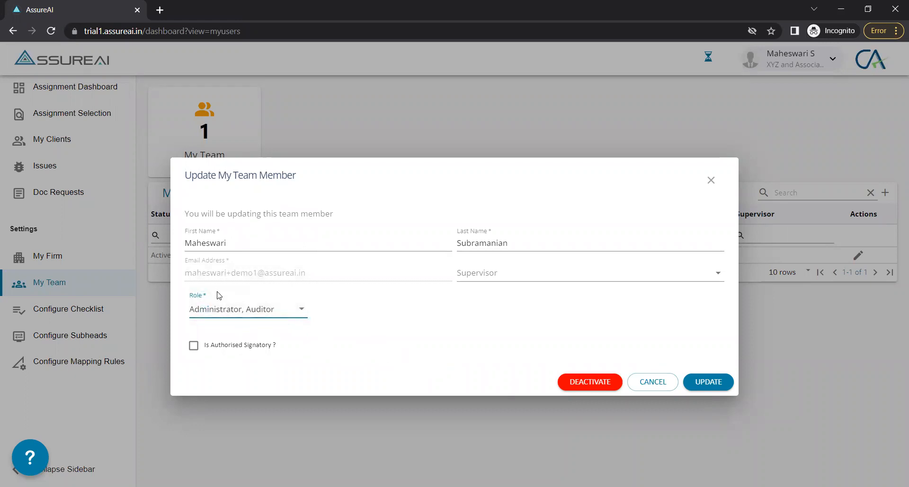
mouse_move(271, 321)
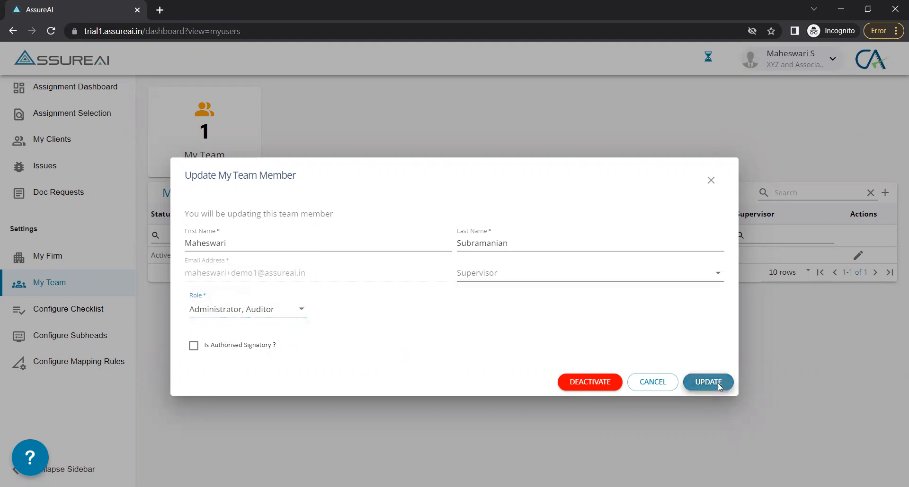
click(707, 382)
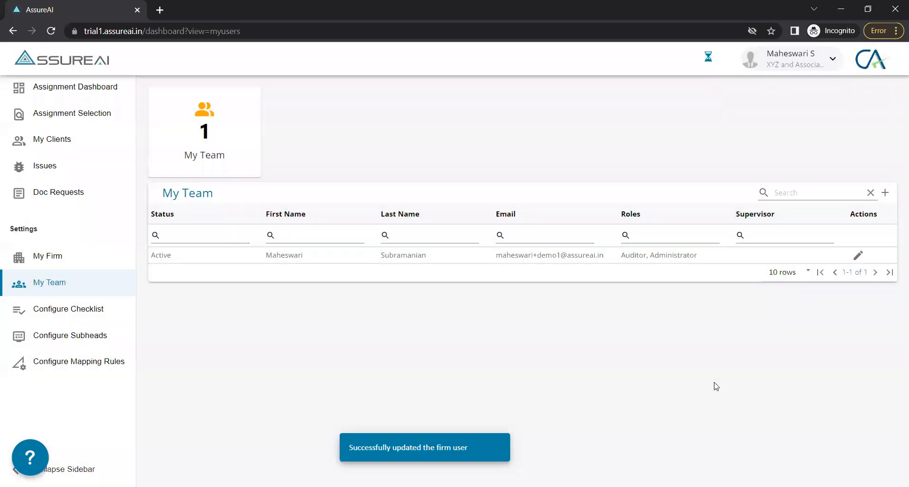
mouse_move(885, 192)
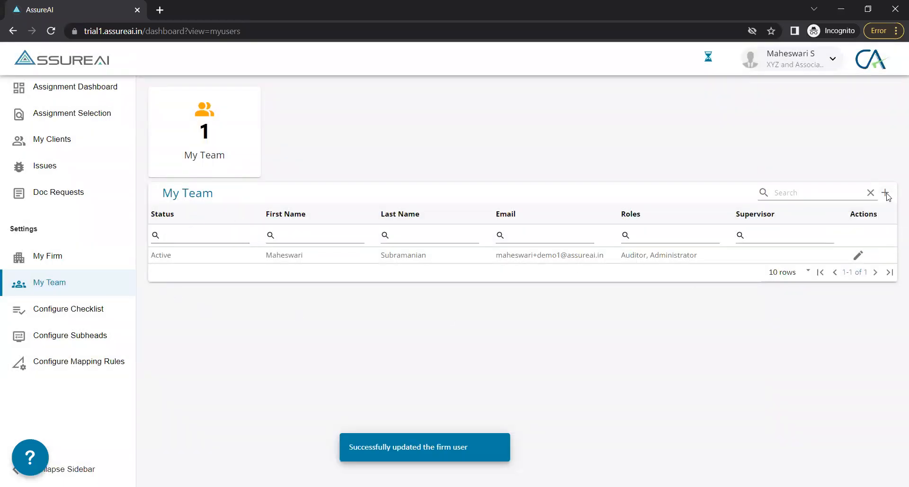
click(884, 193)
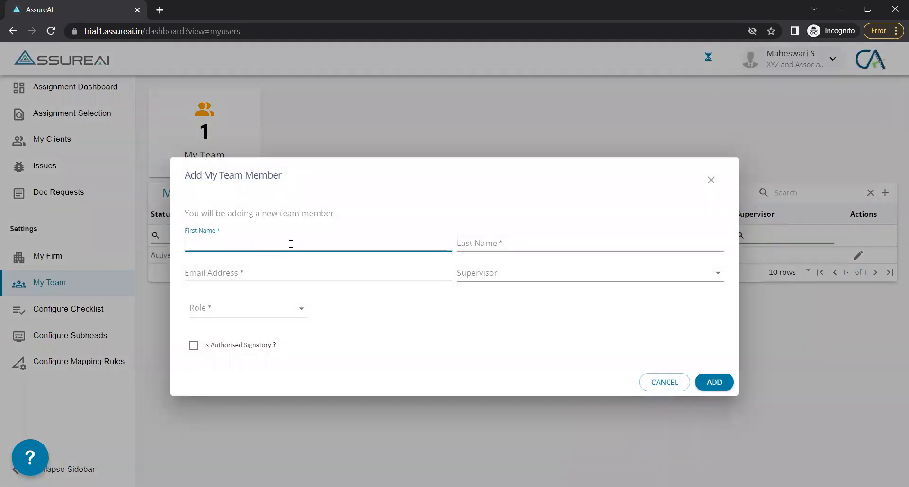
click(713, 382)
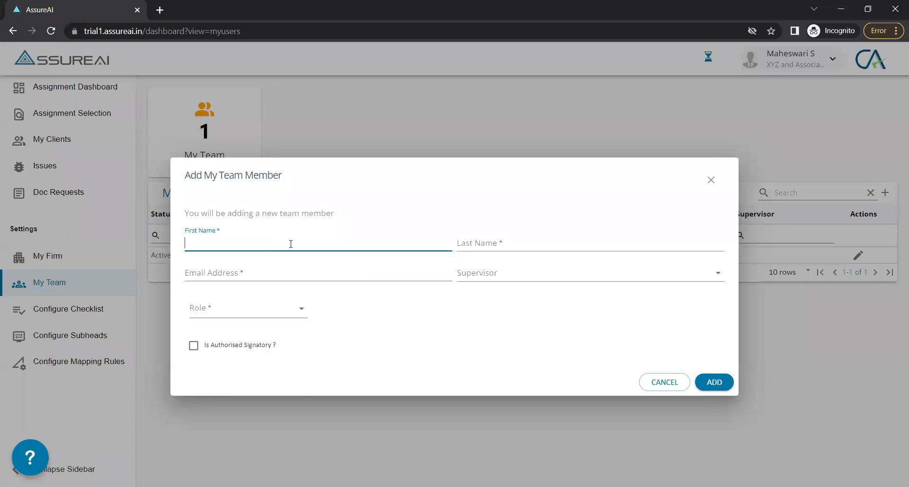
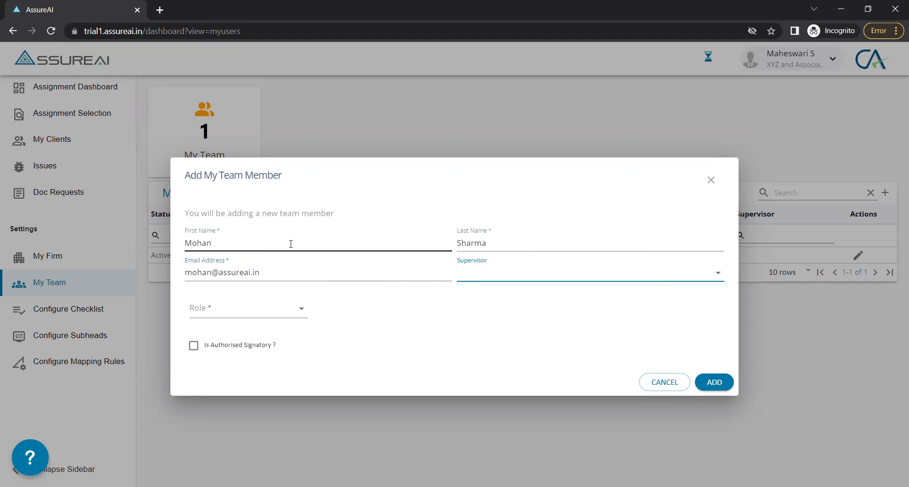
Choose the new member's supervisor and bring up the role choices
click(589, 273)
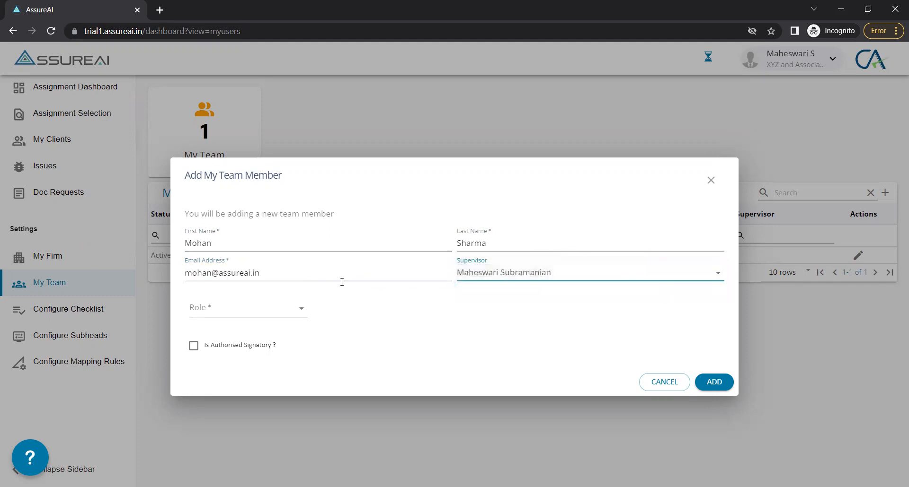
click(247, 307)
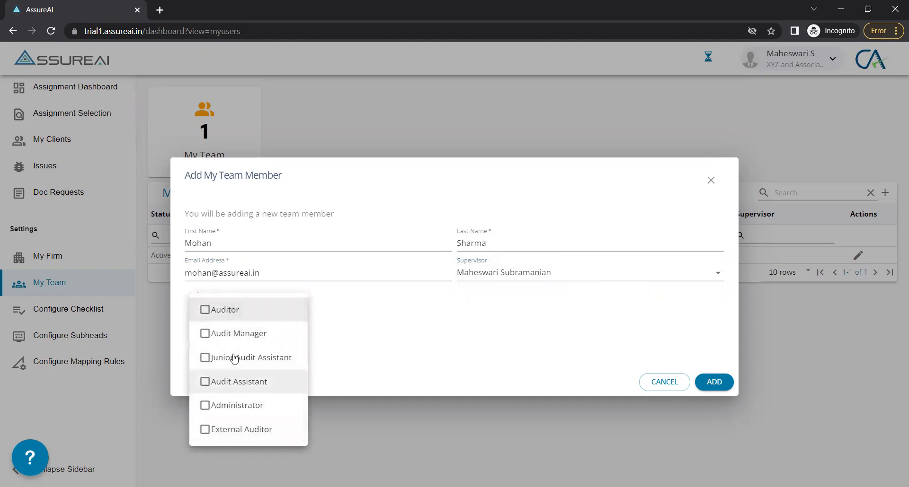
mouse_move(224, 309)
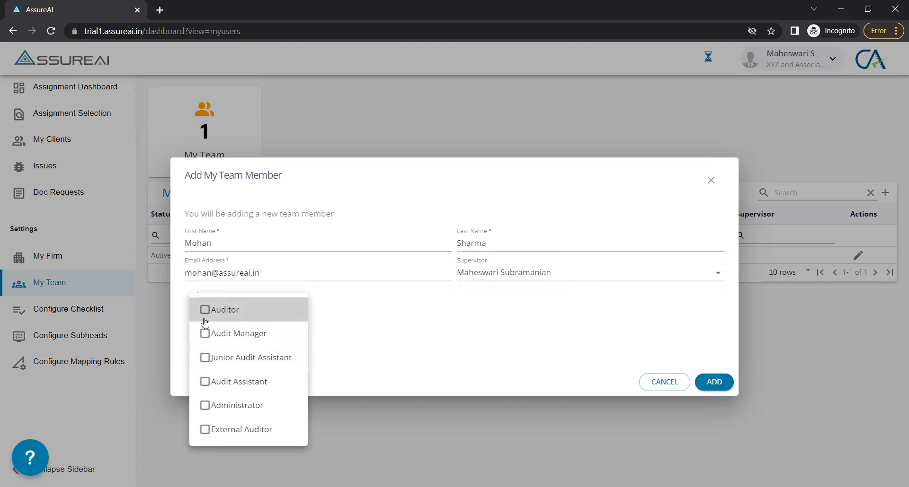
mouse_move(213, 336)
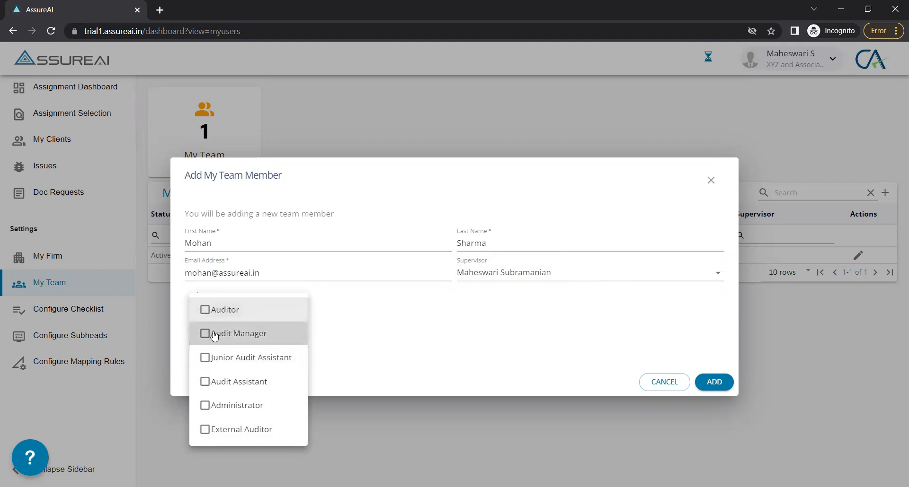
mouse_move(245, 358)
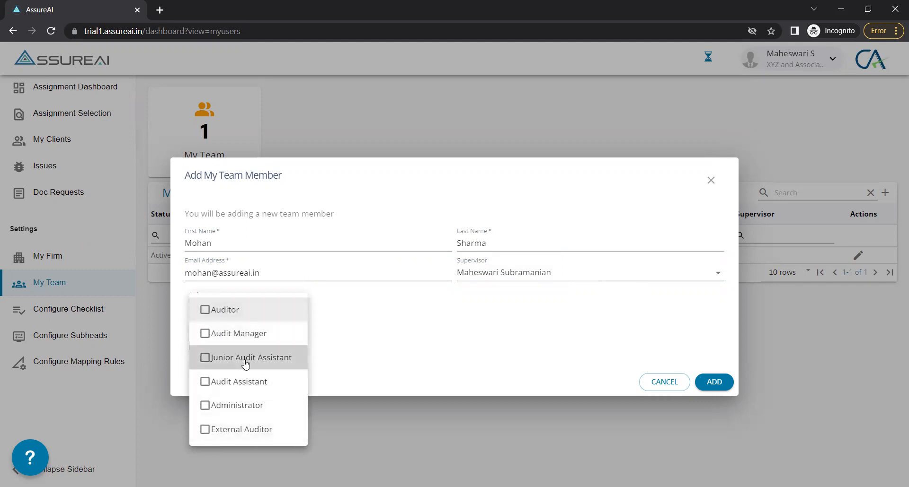
mouse_move(232, 430)
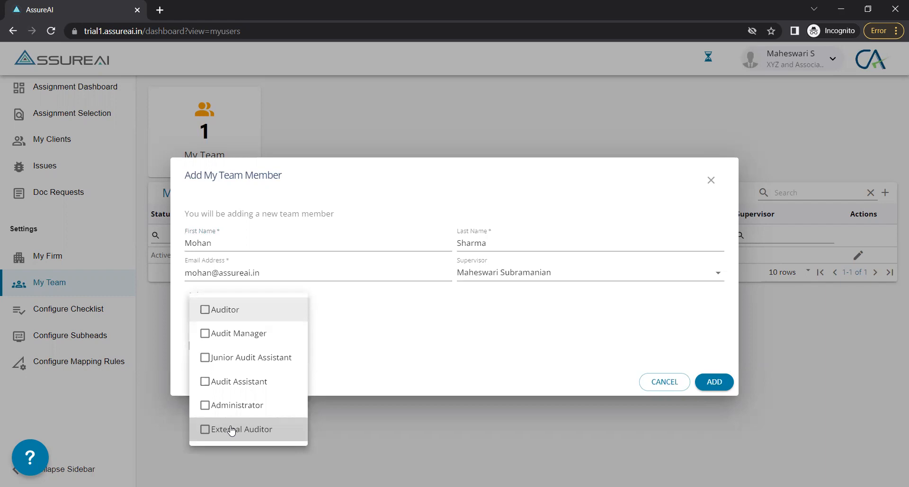
mouse_move(259, 420)
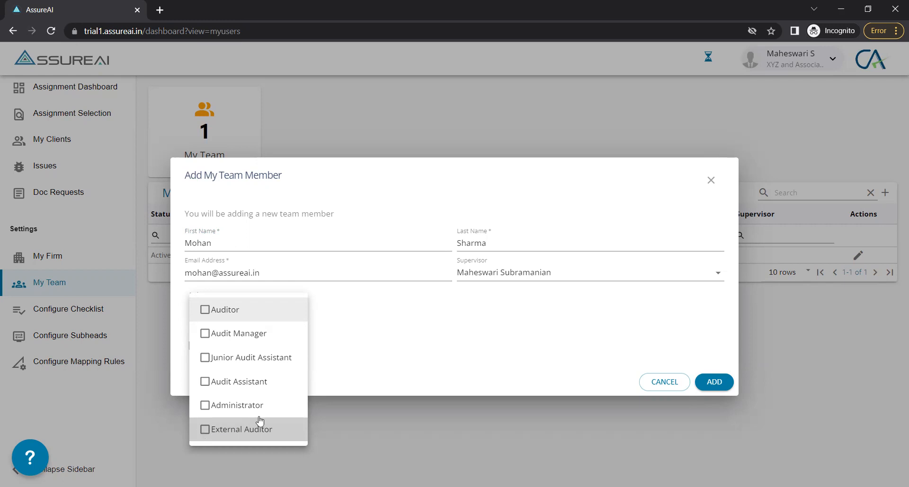
mouse_move(269, 431)
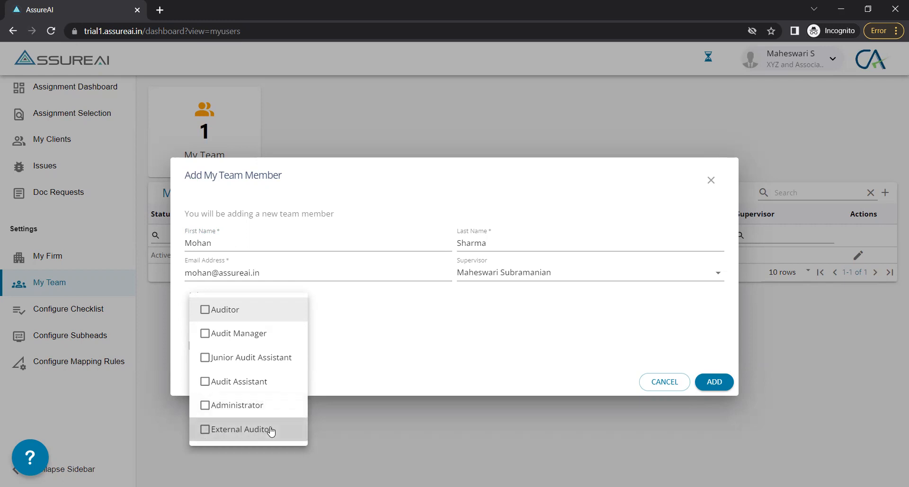
mouse_move(222, 310)
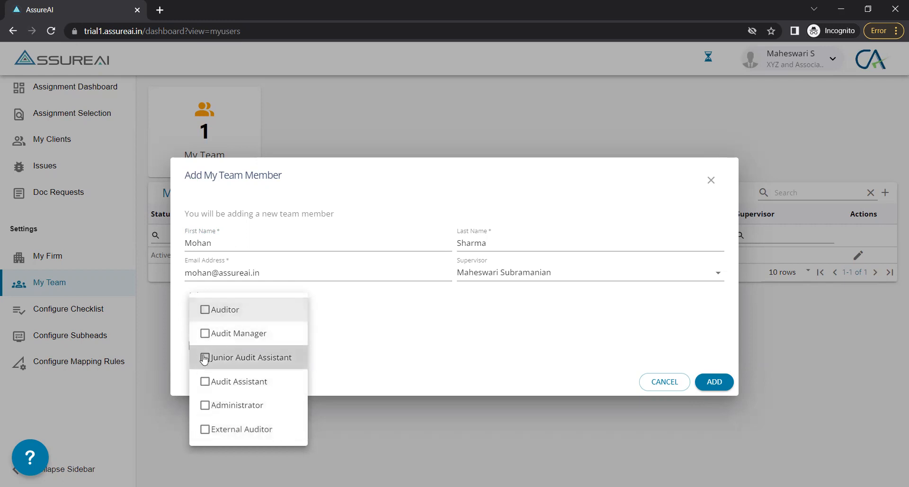
click(204, 358)
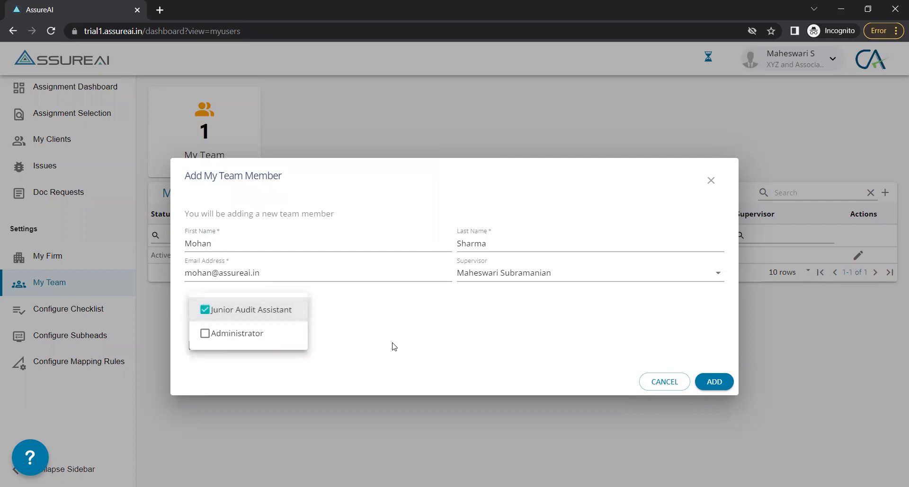
click(713, 382)
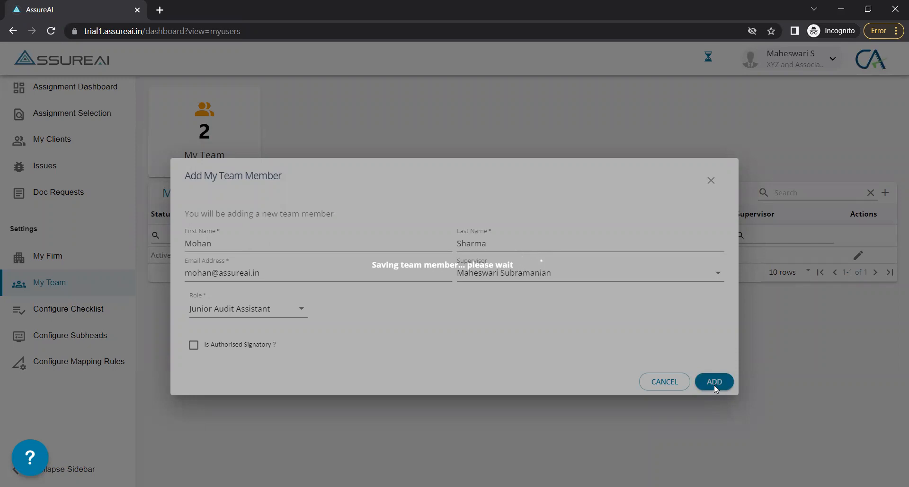
click(713, 382)
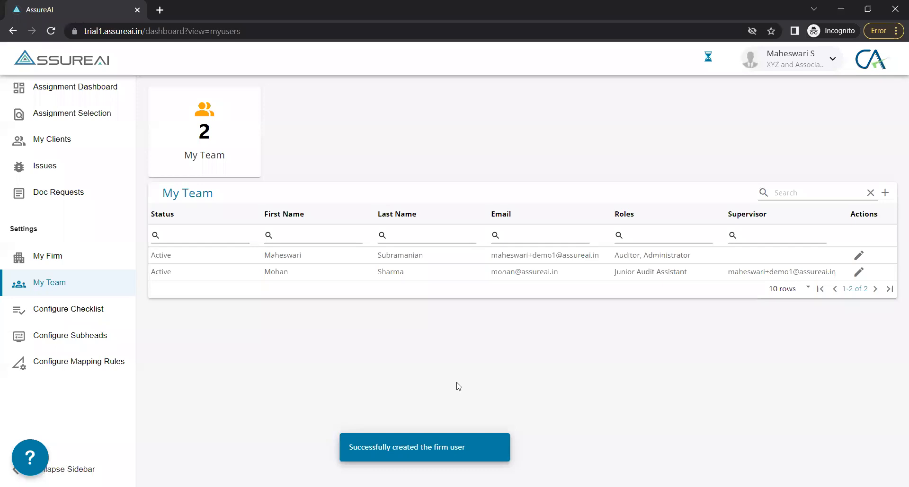